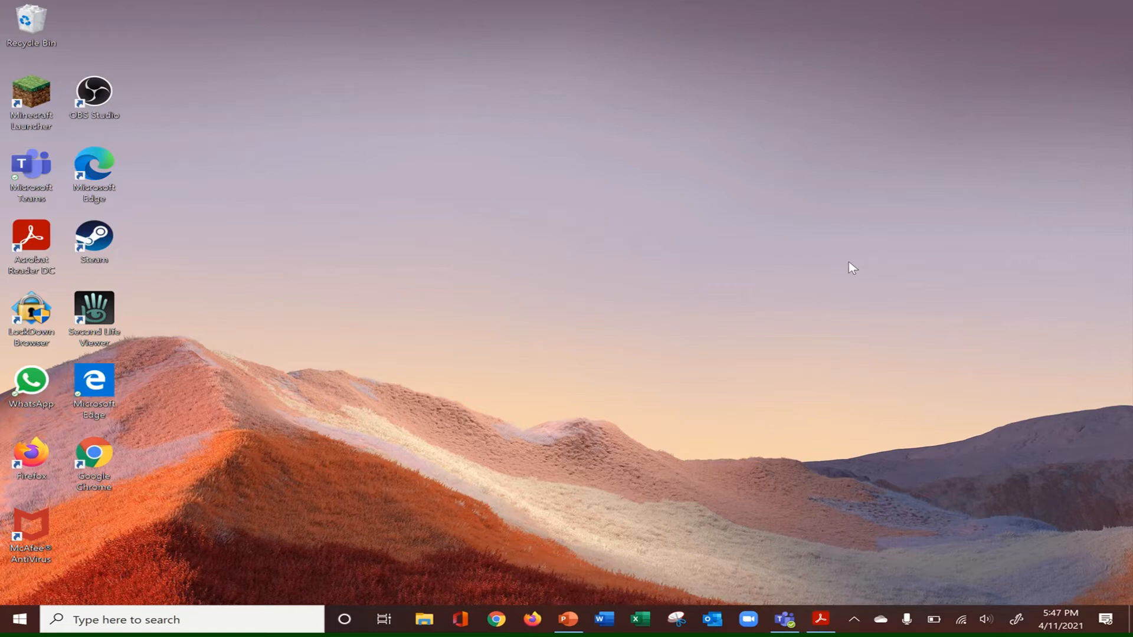
{"action": "mouse_move", "coordinate": [821, 277]}
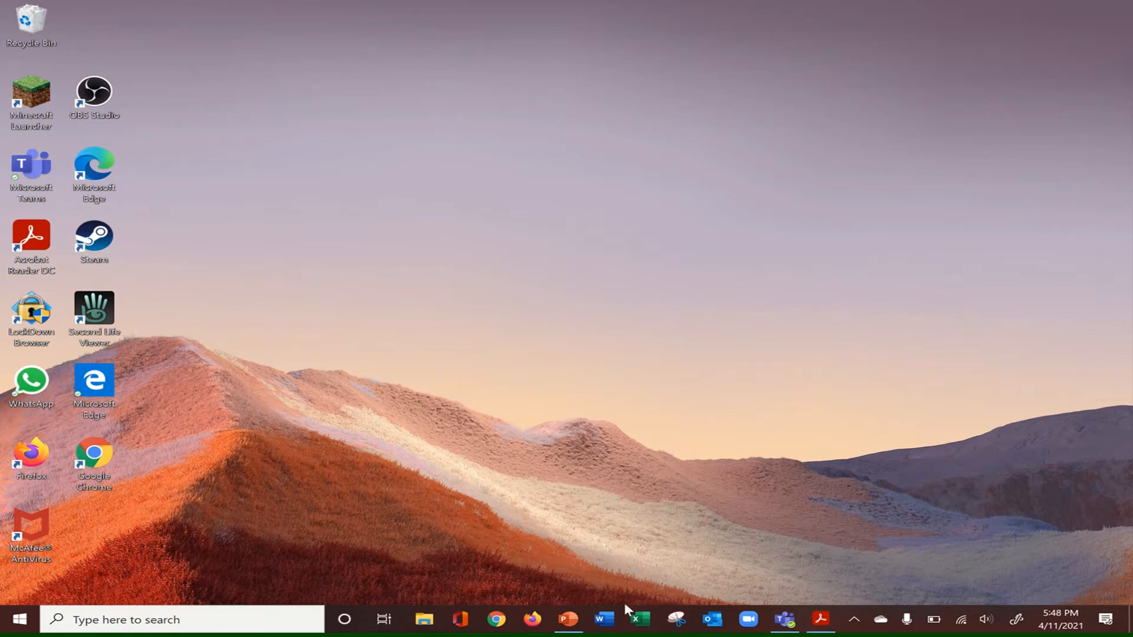
Launch Excel from the taskbar to reach its start screen
{"action": "left_click", "coordinate": [638, 619]}
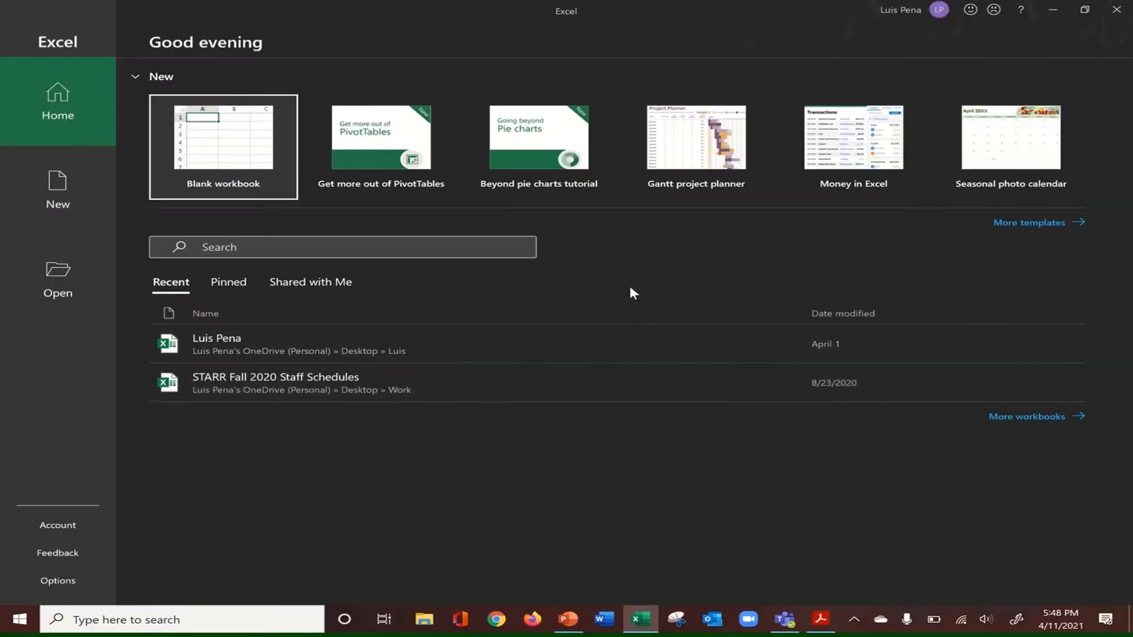
{"action": "mouse_move", "coordinate": [670, 248]}
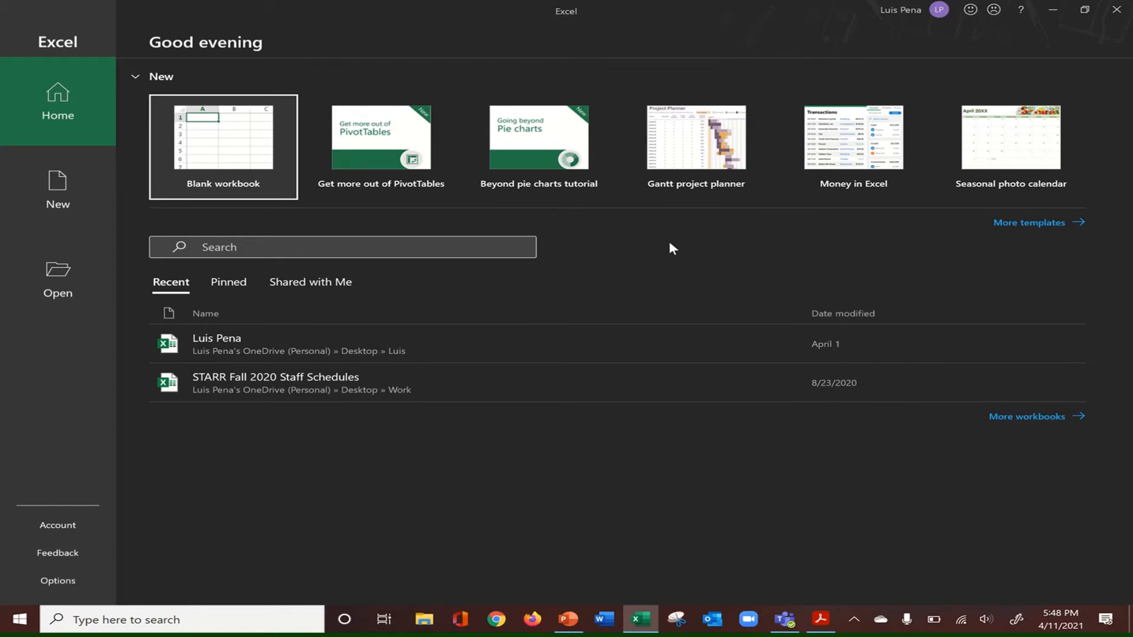
{"action": "mouse_move", "coordinate": [965, 257]}
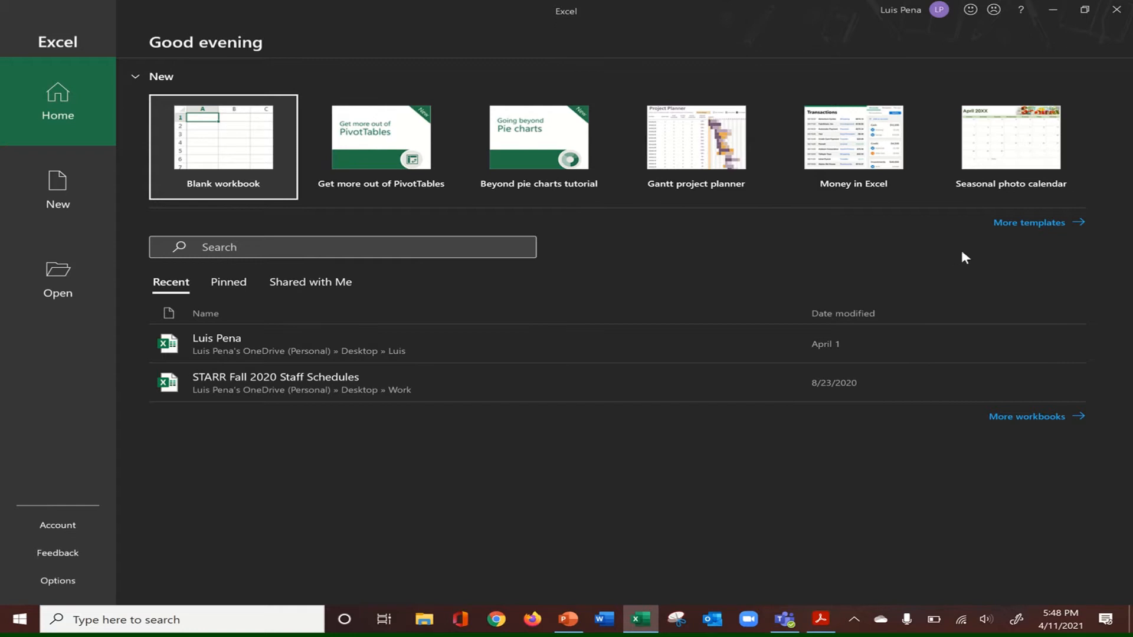
Search the online templates for 'Gantt chart'
{"action": "left_click", "coordinate": [57, 190]}
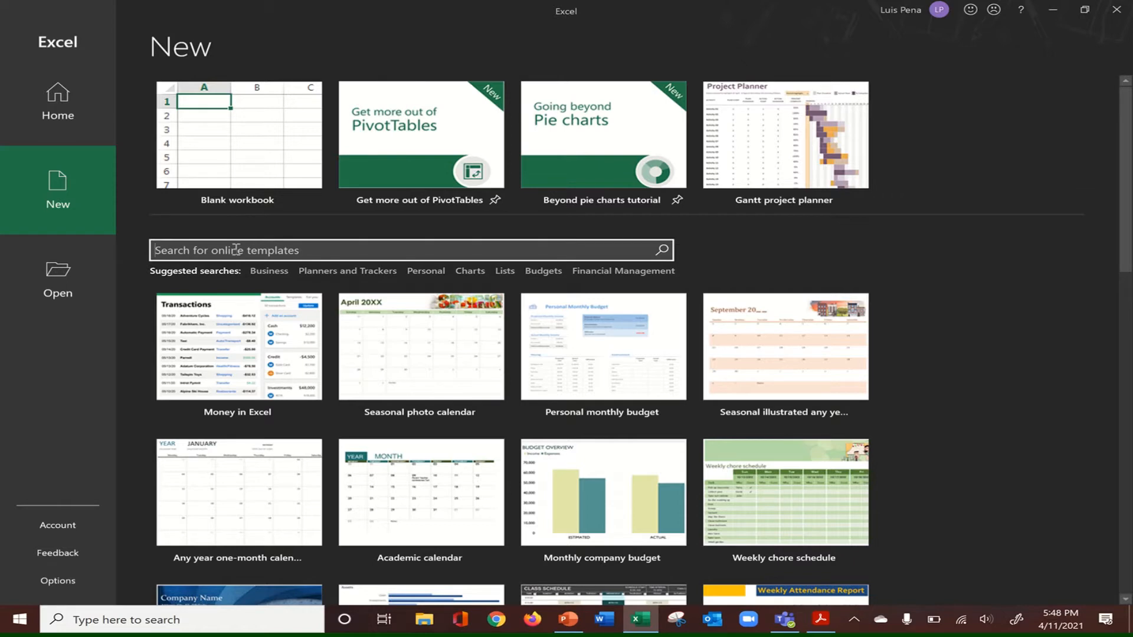
{"action": "type", "text": "Gantt chart"}
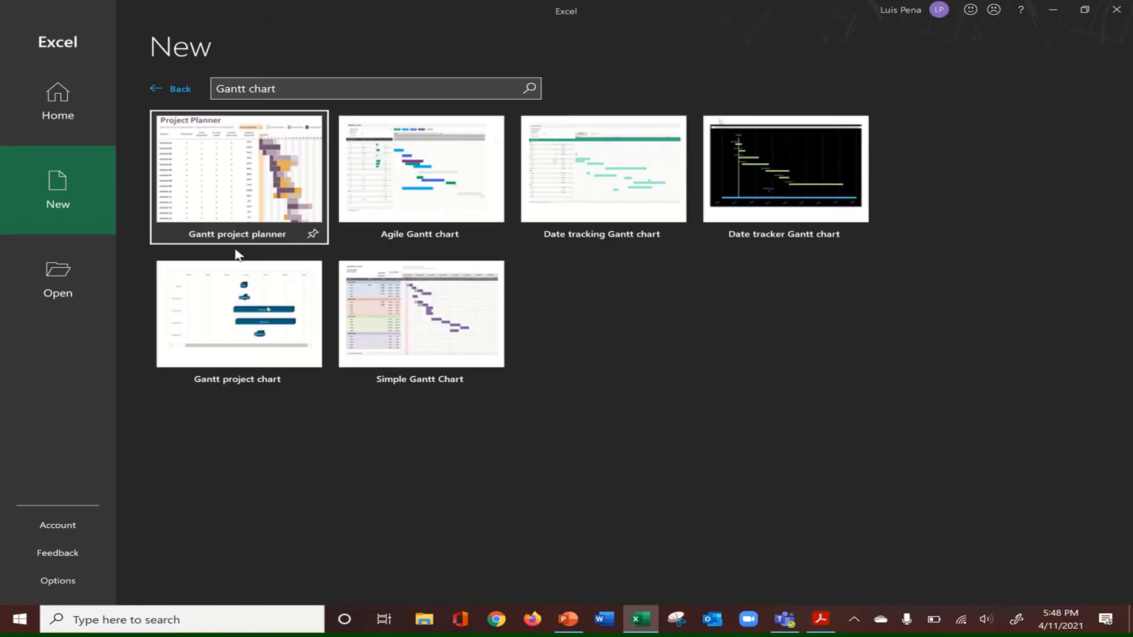
{"action": "mouse_move", "coordinate": [481, 201]}
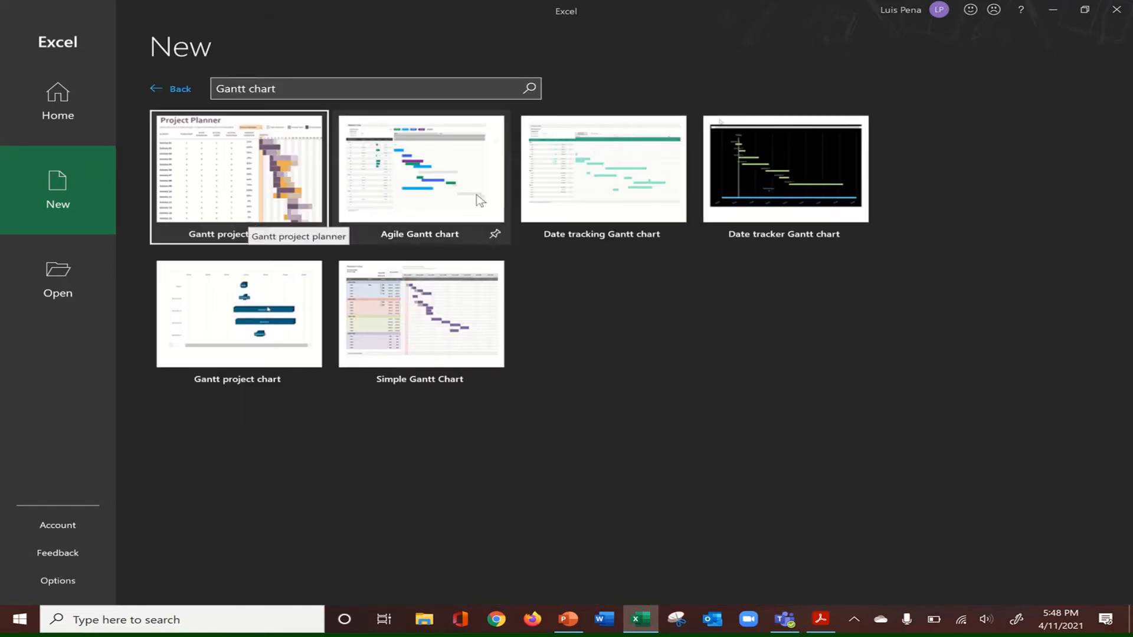
{"action": "mouse_move", "coordinate": [408, 314]}
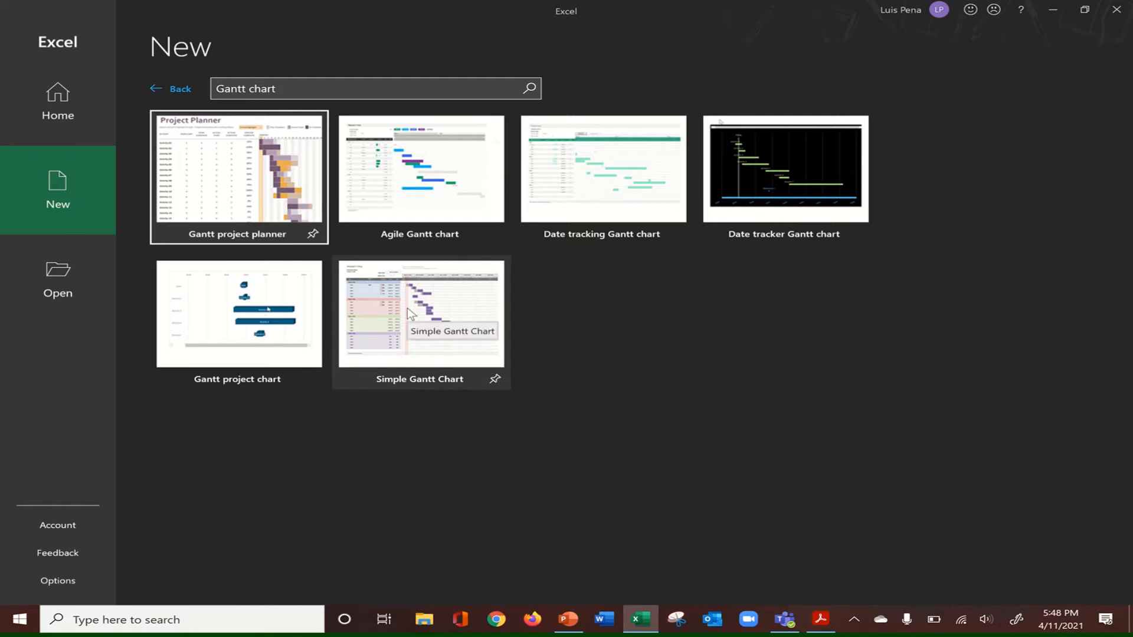
{"action": "mouse_move", "coordinate": [272, 182]}
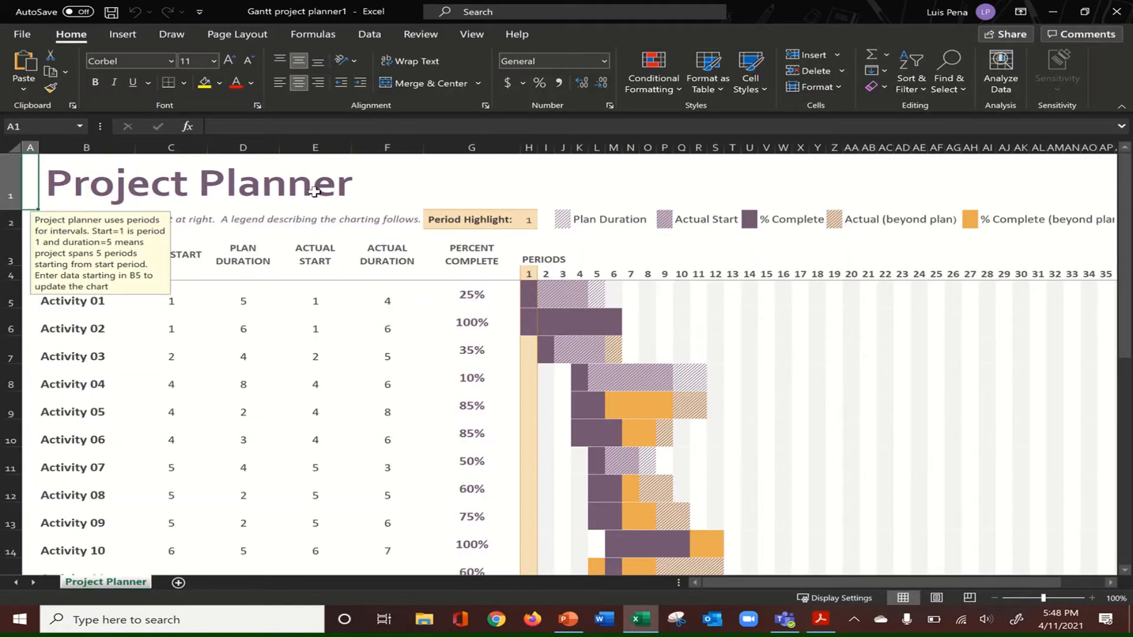
{"action": "mouse_move", "coordinate": [455, 212]}
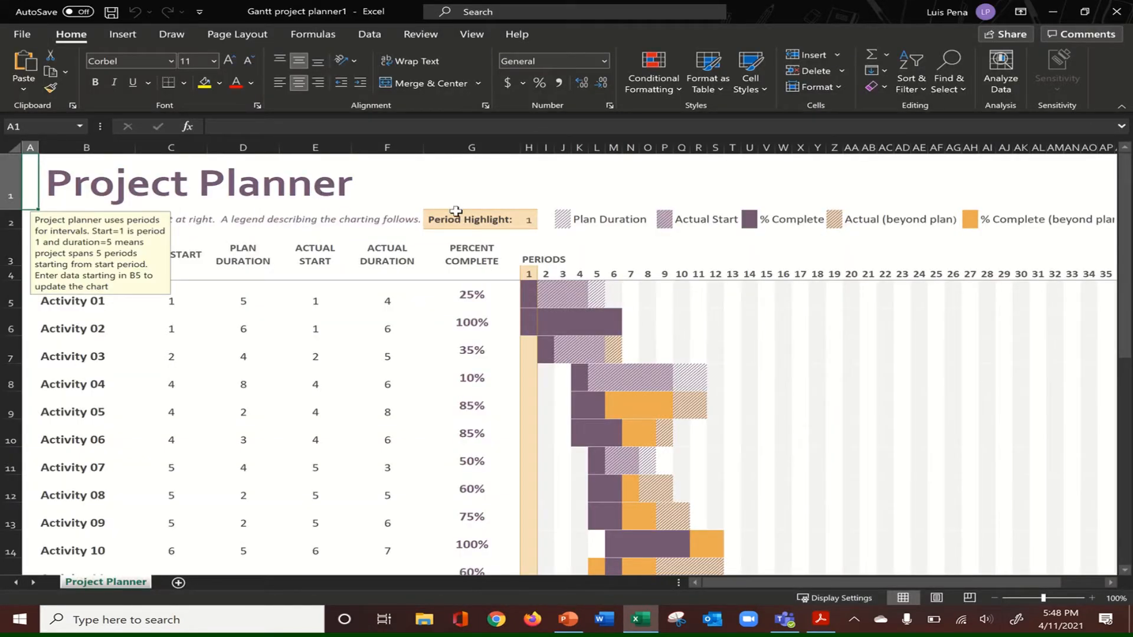
Open the Gantt project planner template and scroll through its sample activities
{"action": "scroll", "scroll_direction": "down", "scroll_amount": 3}
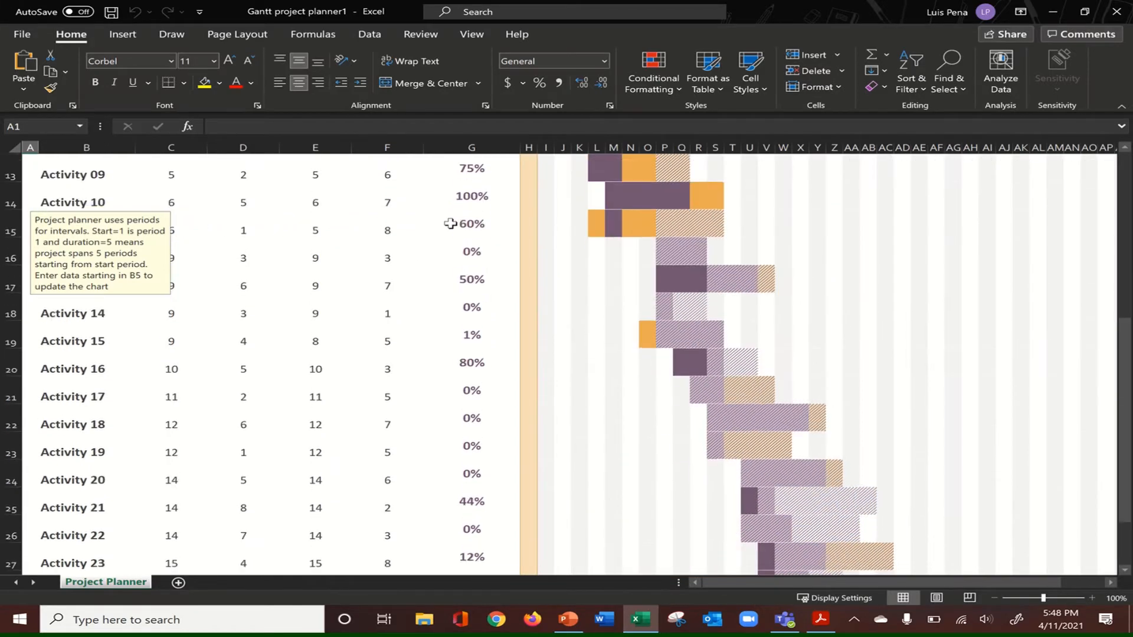
{"action": "scroll", "scroll_direction": "down", "scroll_amount": 3}
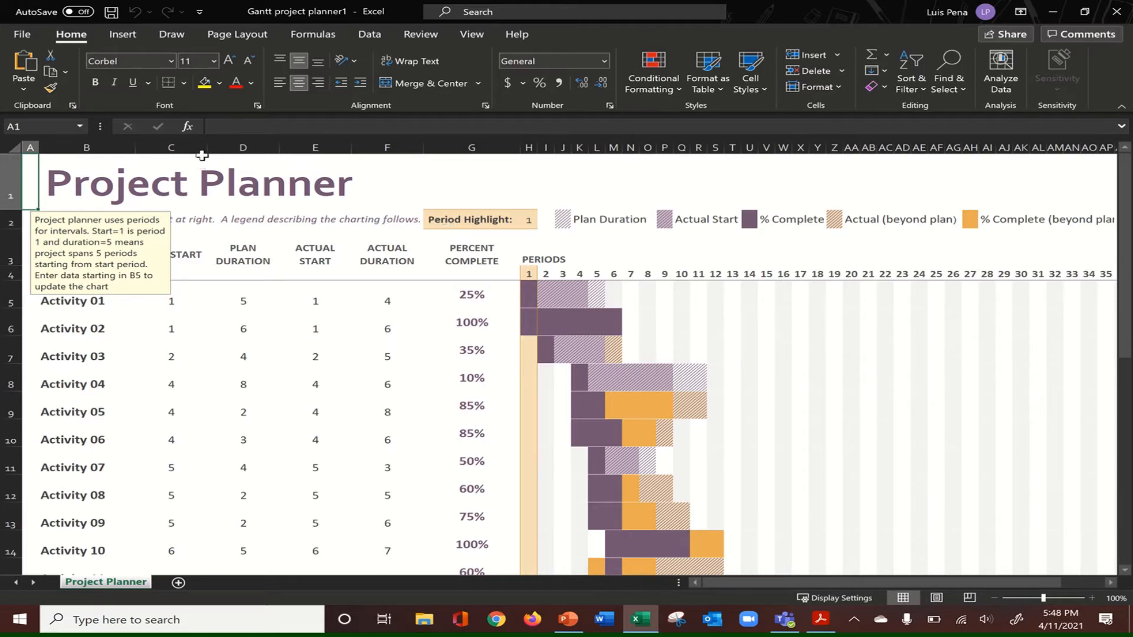
{"action": "left_click", "coordinate": [386, 147]}
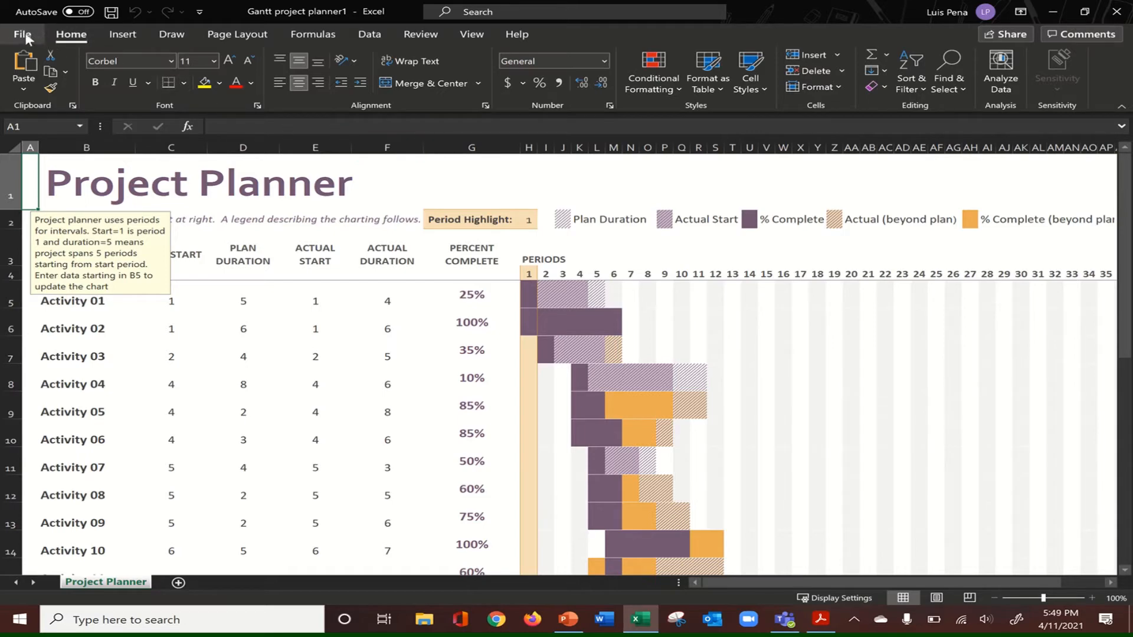
Save the workbook to the Desktop as 'Gantt project planner1' Excel Workbook
{"action": "left_click", "coordinate": [23, 34]}
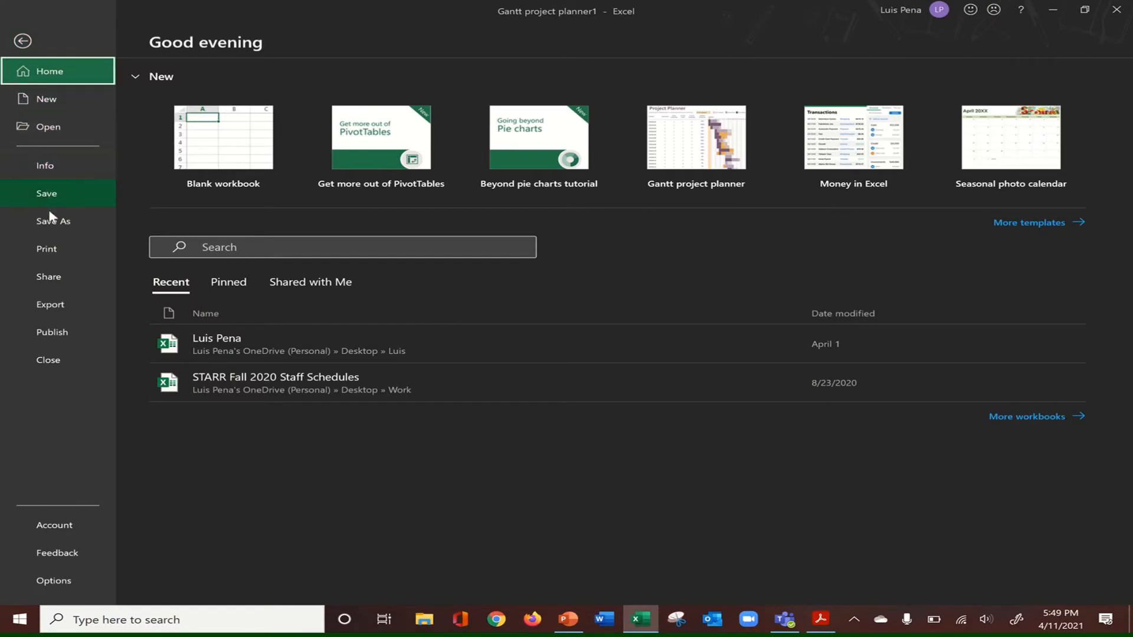
{"action": "left_click", "coordinate": [53, 220]}
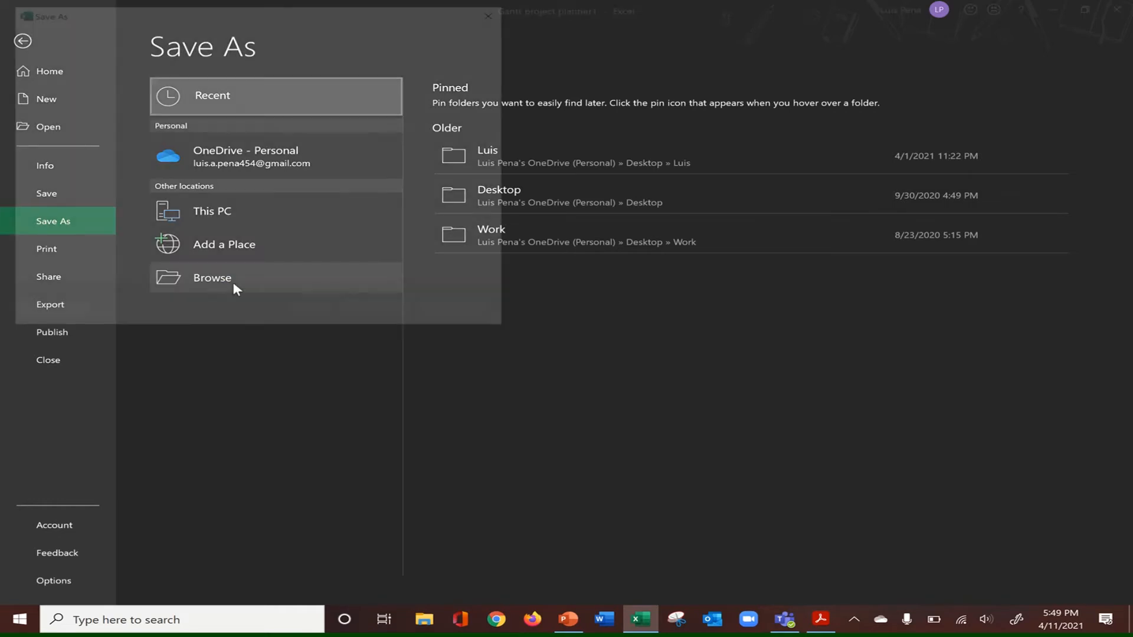
{"action": "left_click", "coordinate": [212, 277]}
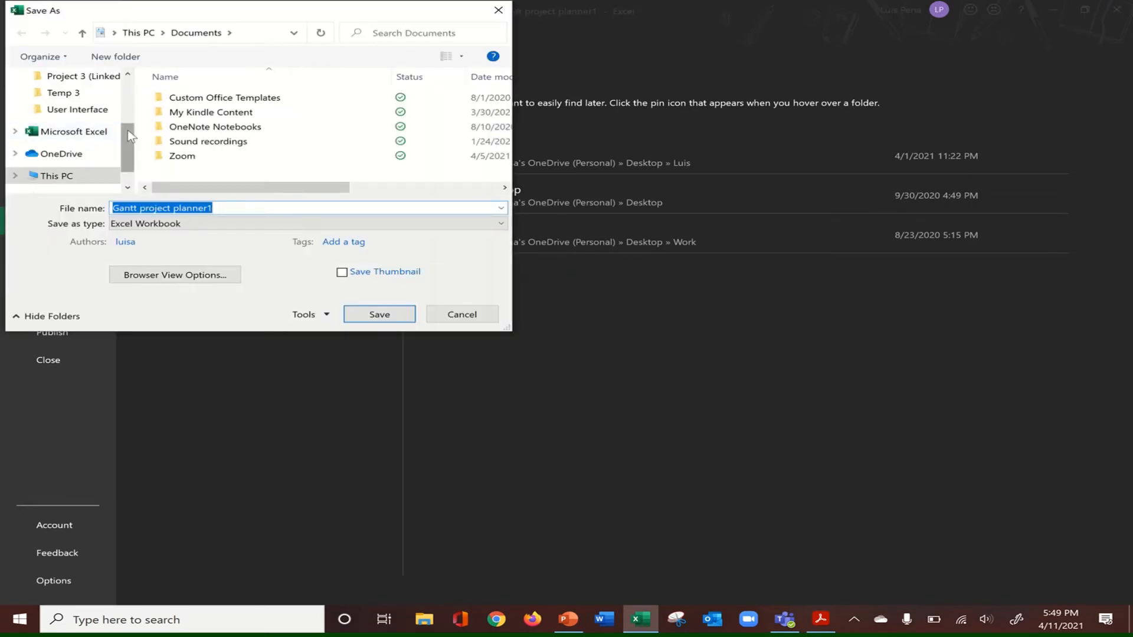
{"action": "left_click", "coordinate": [65, 104]}
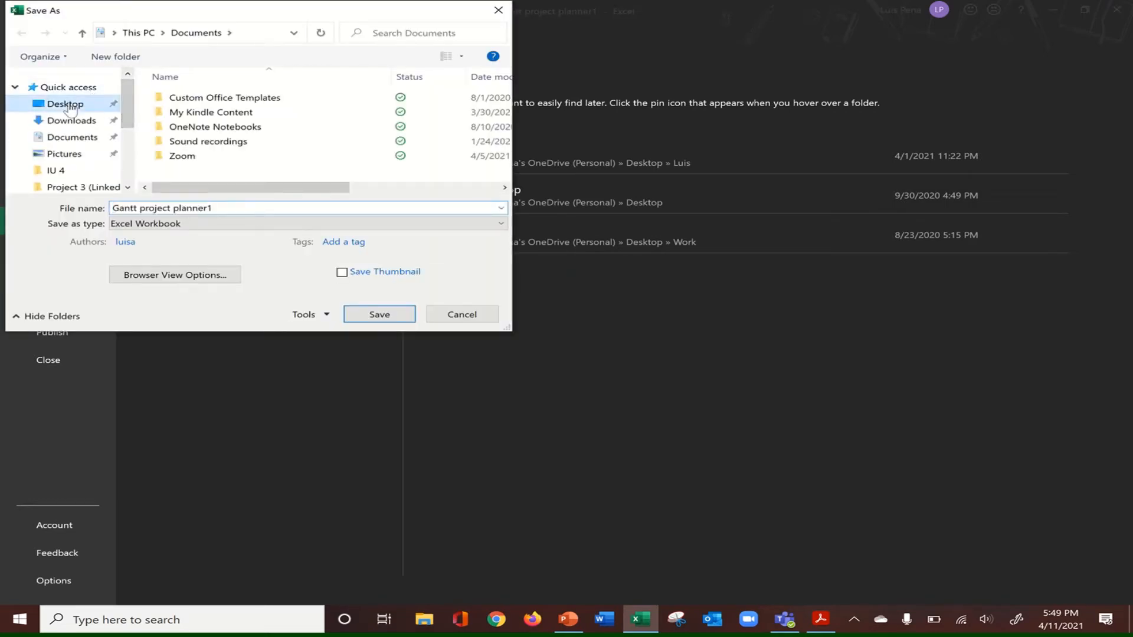
{"action": "left_click", "coordinate": [65, 103]}
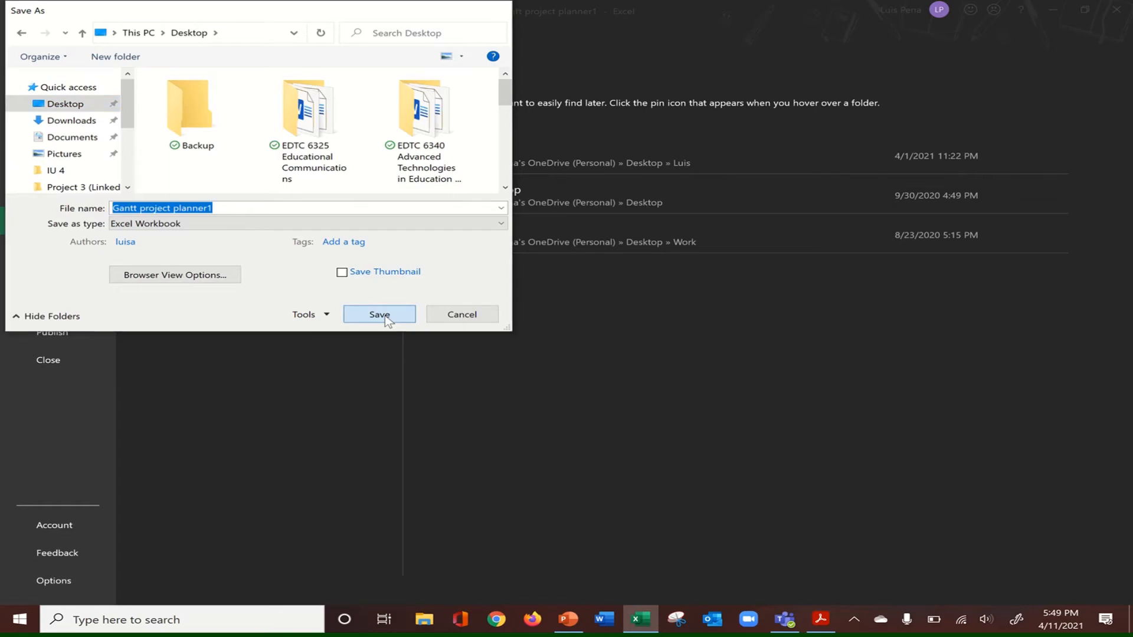
{"action": "left_click", "coordinate": [379, 315]}
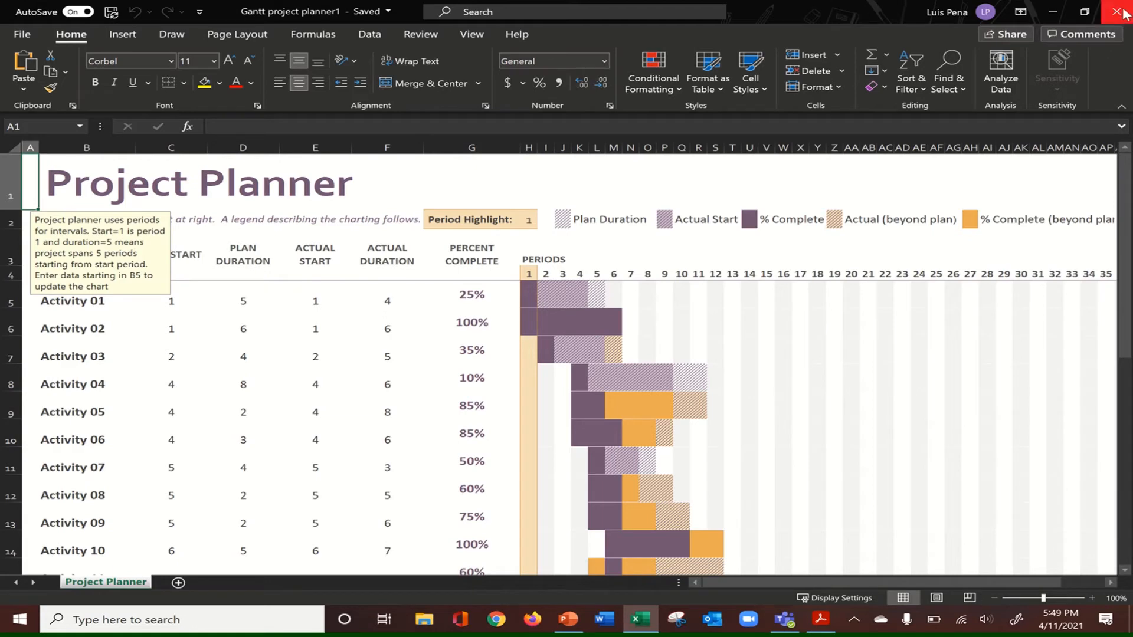
Close Excel and launch Microsoft Teams from the taskbar
{"action": "left_click", "coordinate": [1123, 12]}
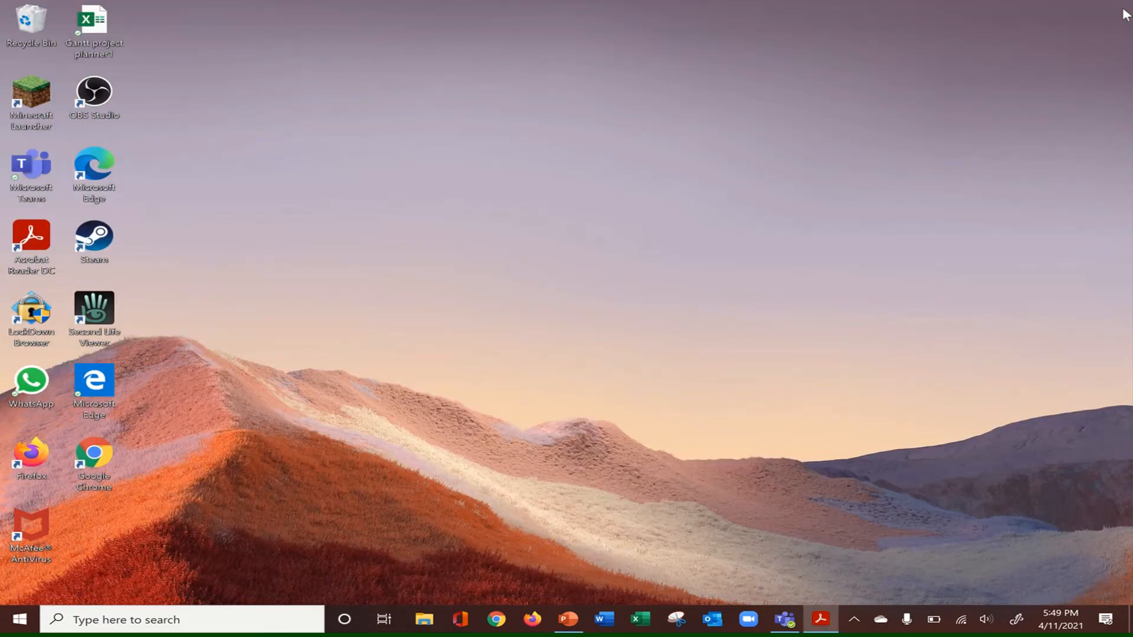
{"action": "mouse_move", "coordinate": [628, 154]}
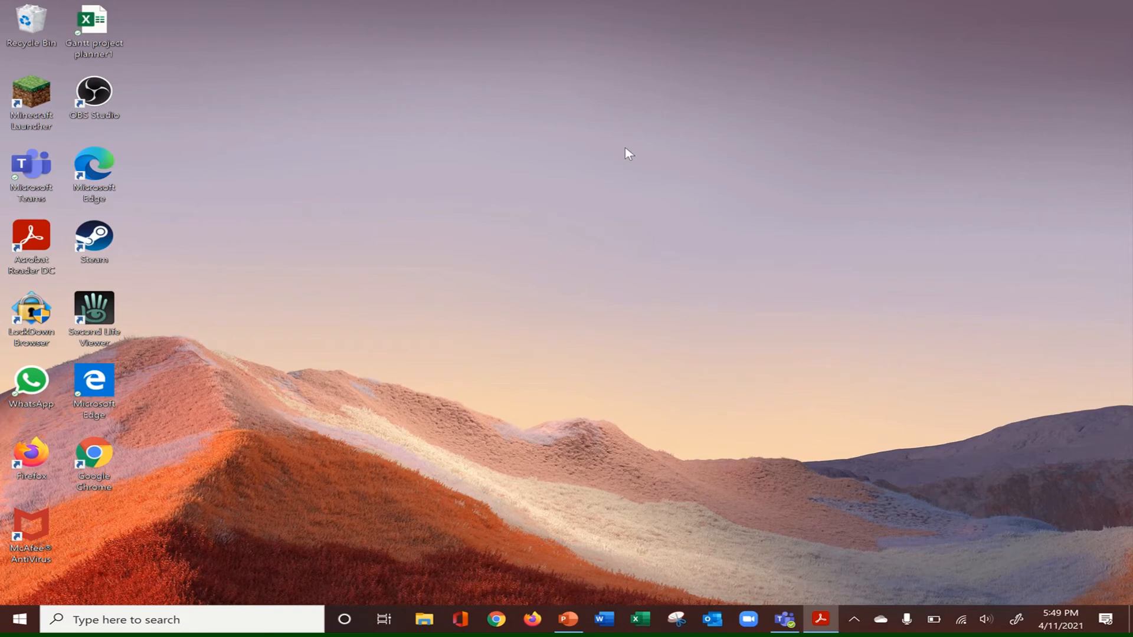
{"action": "mouse_move", "coordinate": [751, 608]}
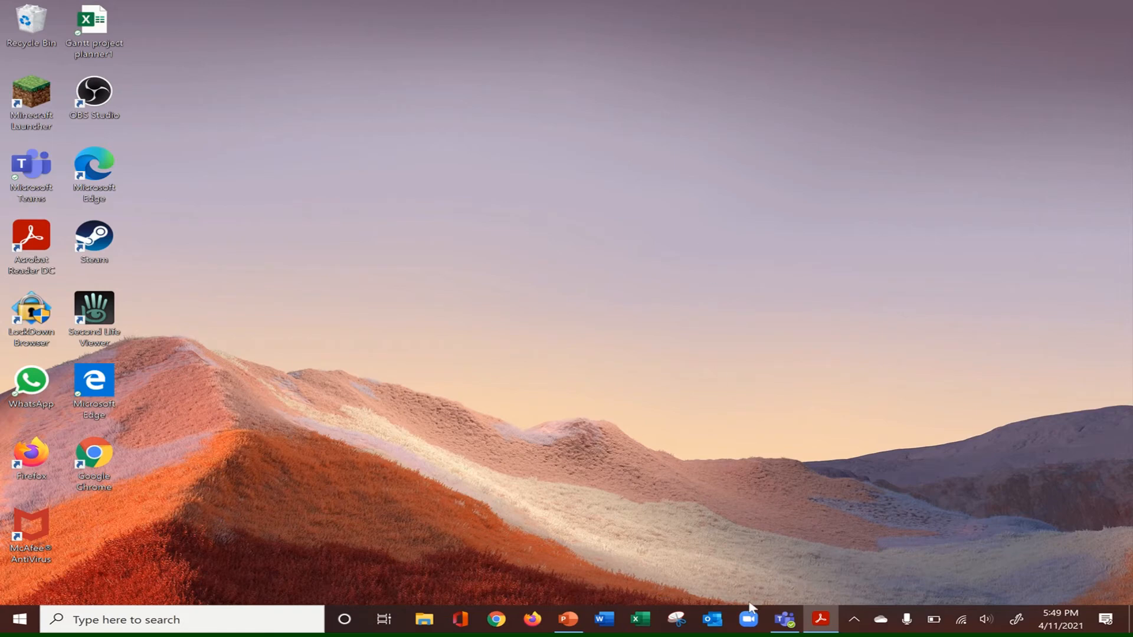
{"action": "left_click", "coordinate": [783, 619]}
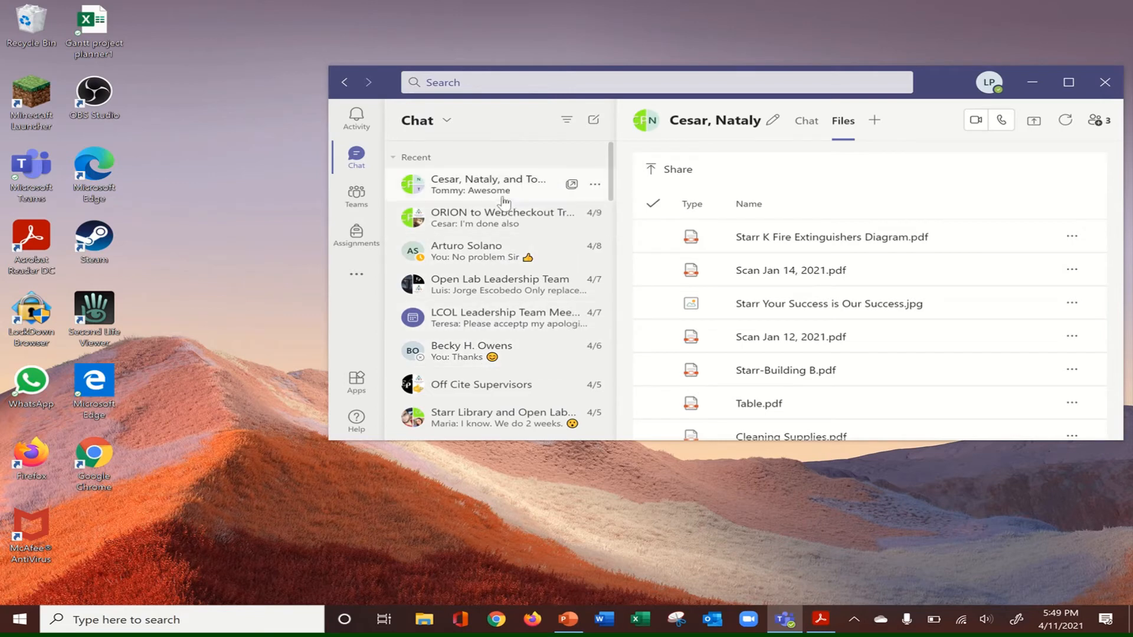
Scroll the Chat list and open the 3/25 Cesar and Nataly group chat
{"action": "scroll", "scroll_direction": "down", "scroll_amount": 3}
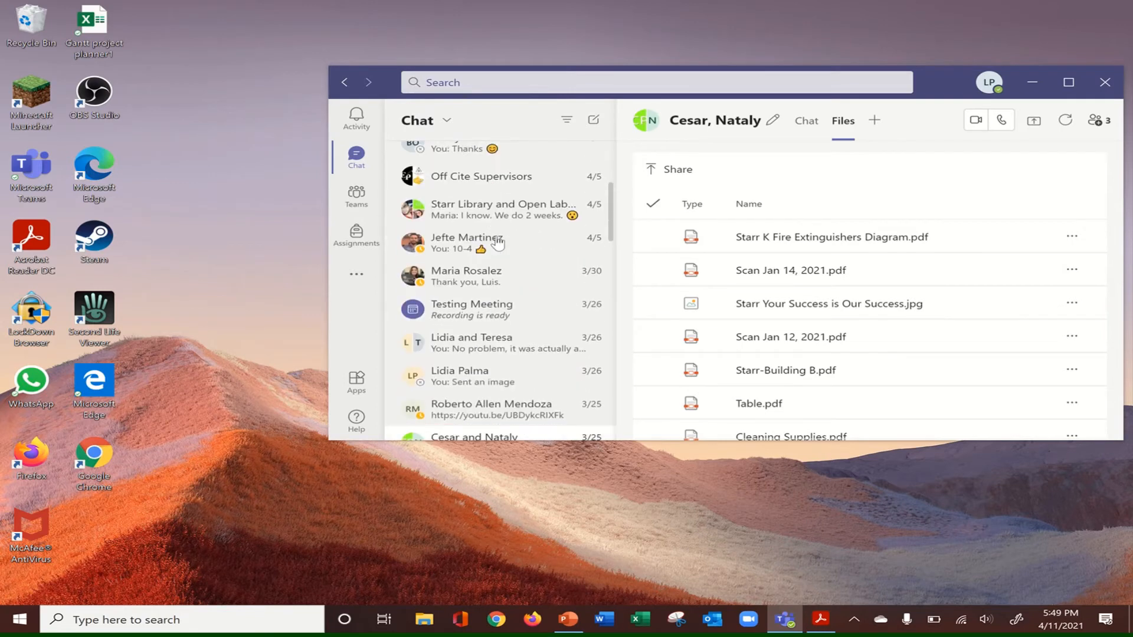
{"action": "scroll", "scroll_direction": "down", "scroll_amount": 3}
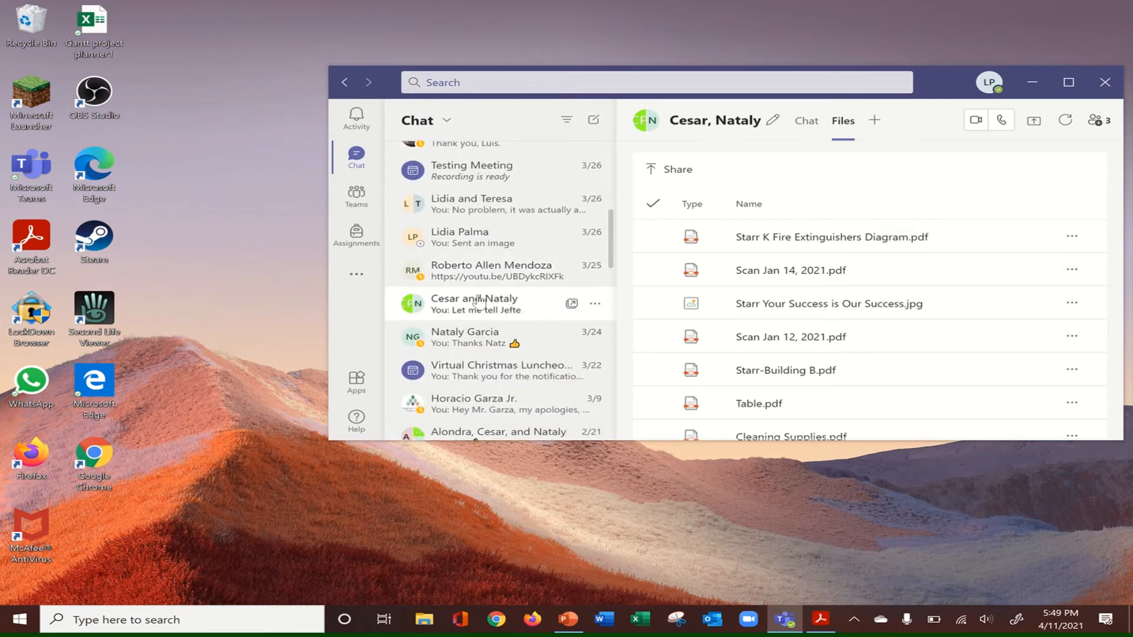
{"action": "left_click", "coordinate": [806, 120]}
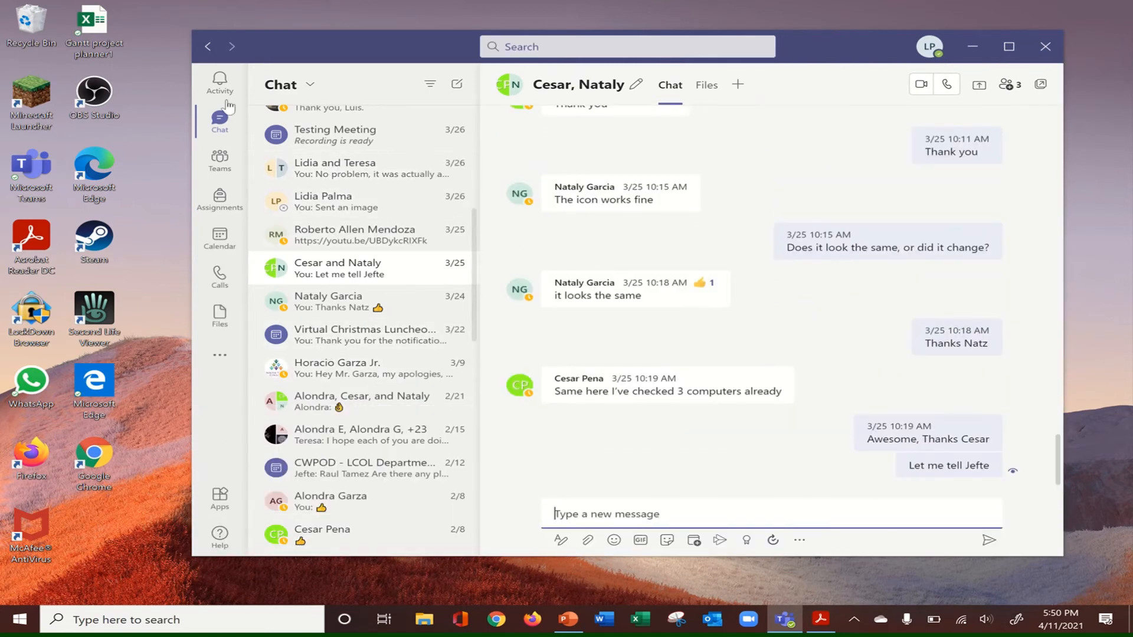
Drag the desktop file Gantt project planner1 into the chat compose box
{"action": "left_click", "coordinate": [94, 25]}
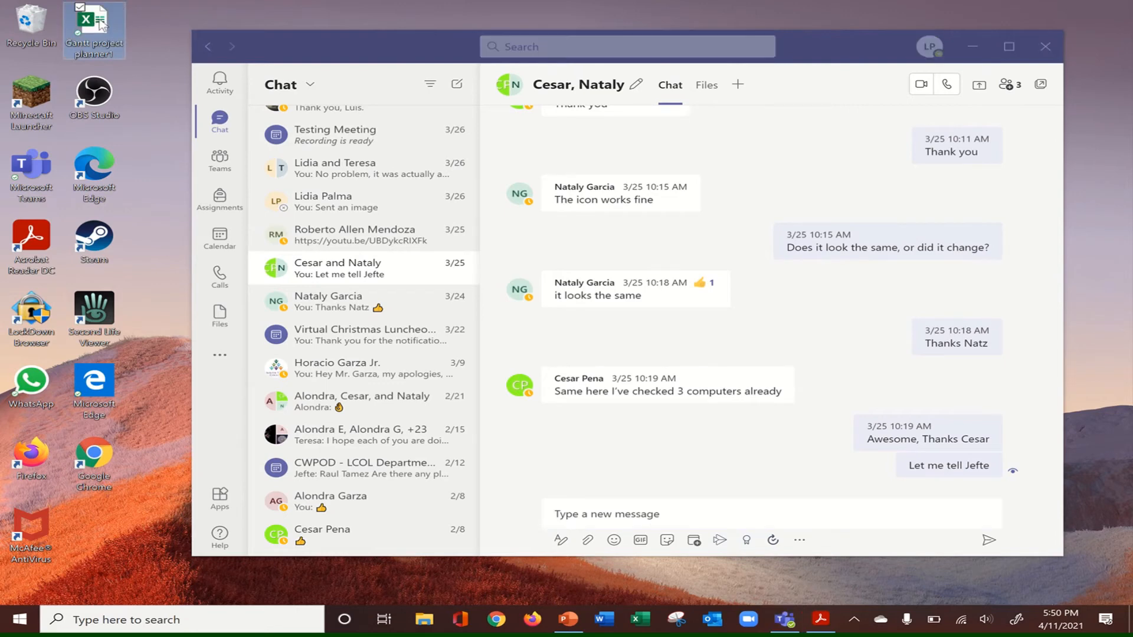
{"action": "mouse_move", "coordinate": [94, 26]}
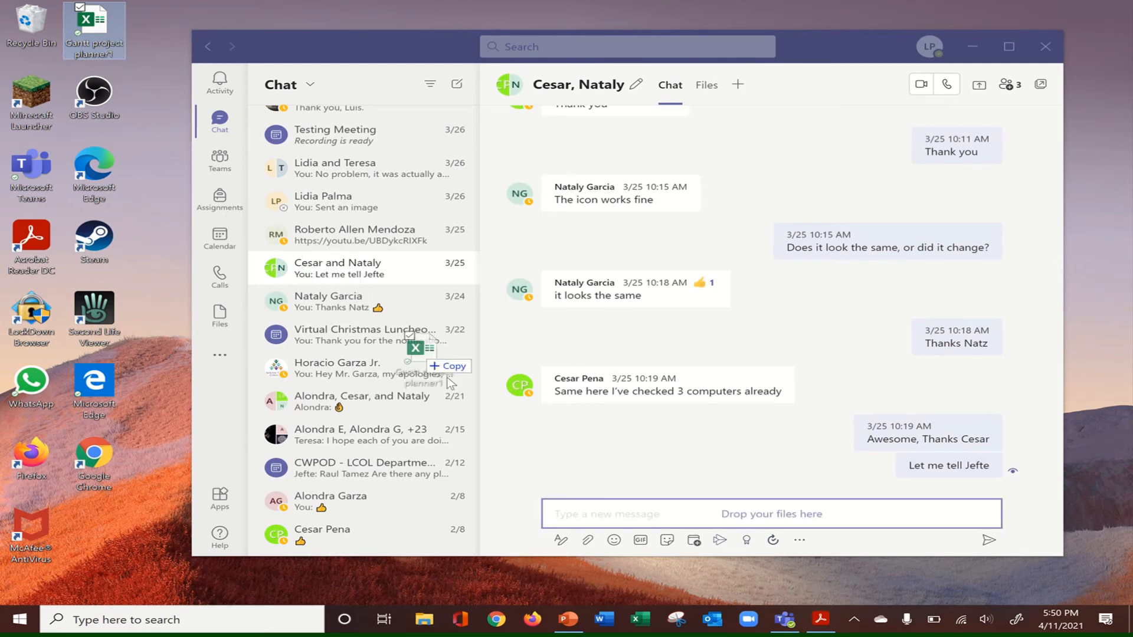
{"action": "left_click_drag", "start_coordinate": [426, 365], "coordinate": [579, 506]}
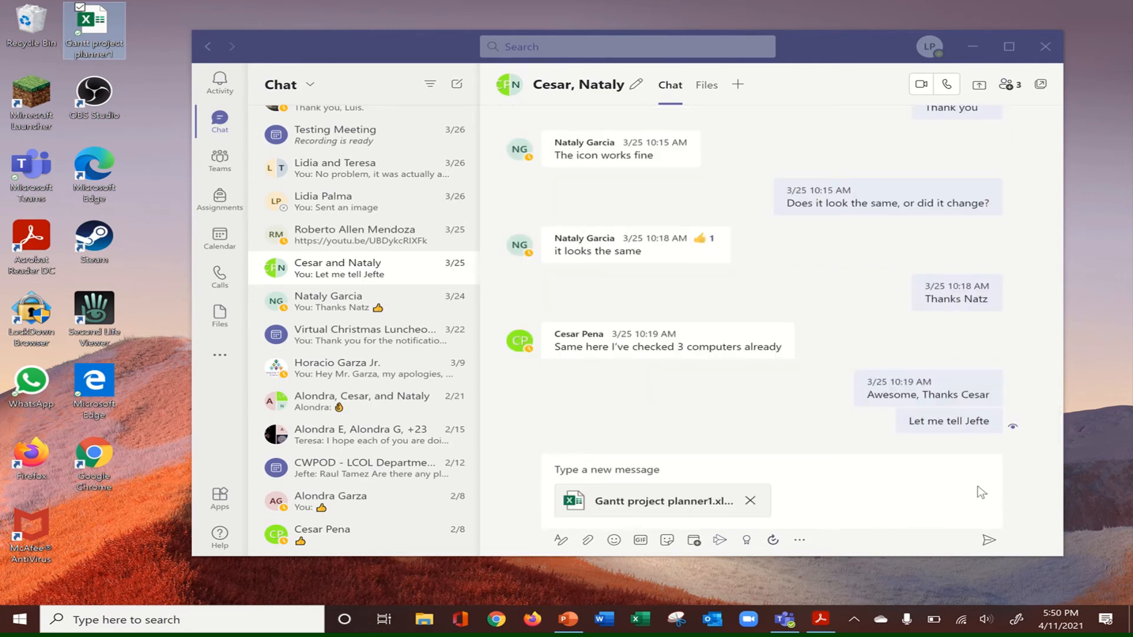
{"action": "mouse_move", "coordinate": [845, 495]}
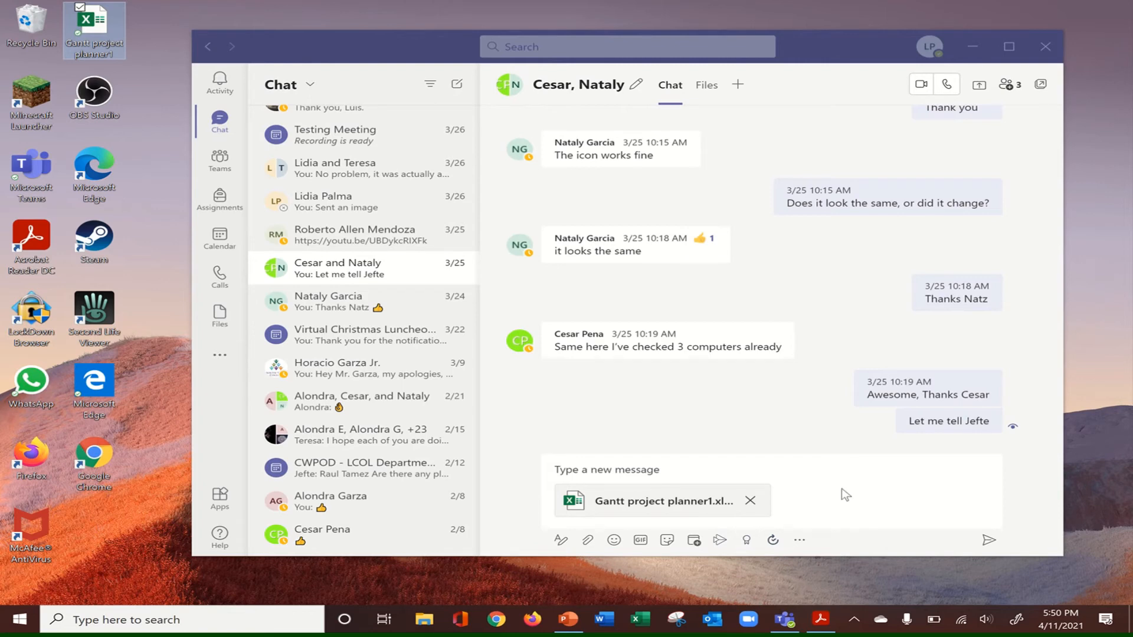
{"action": "mouse_move", "coordinate": [988, 540]}
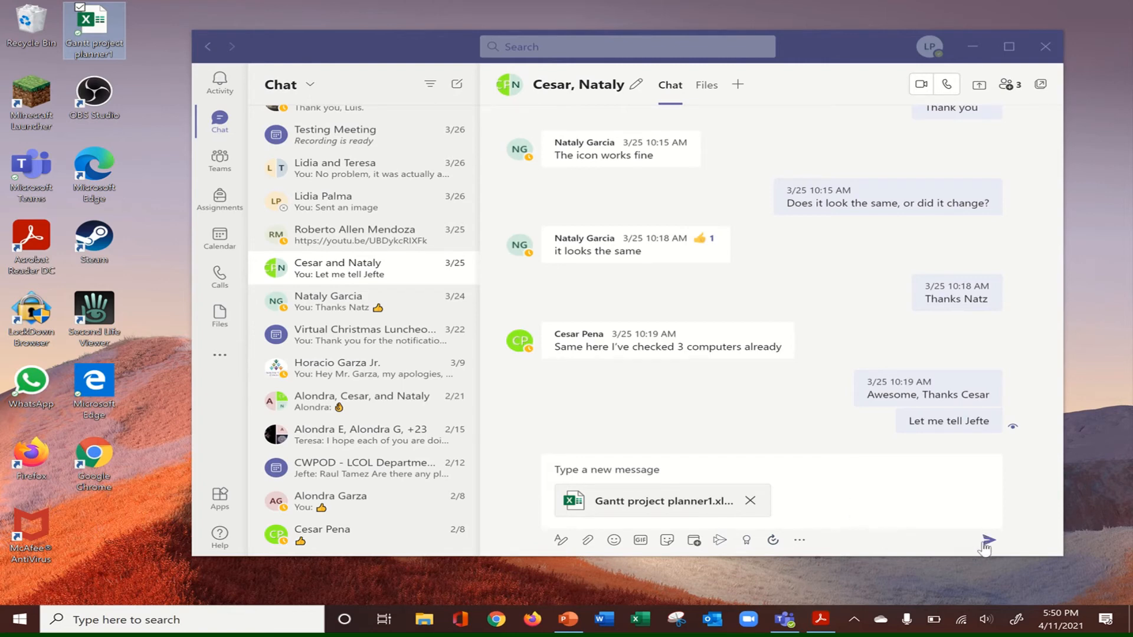
{"action": "mouse_move", "coordinate": [986, 542]}
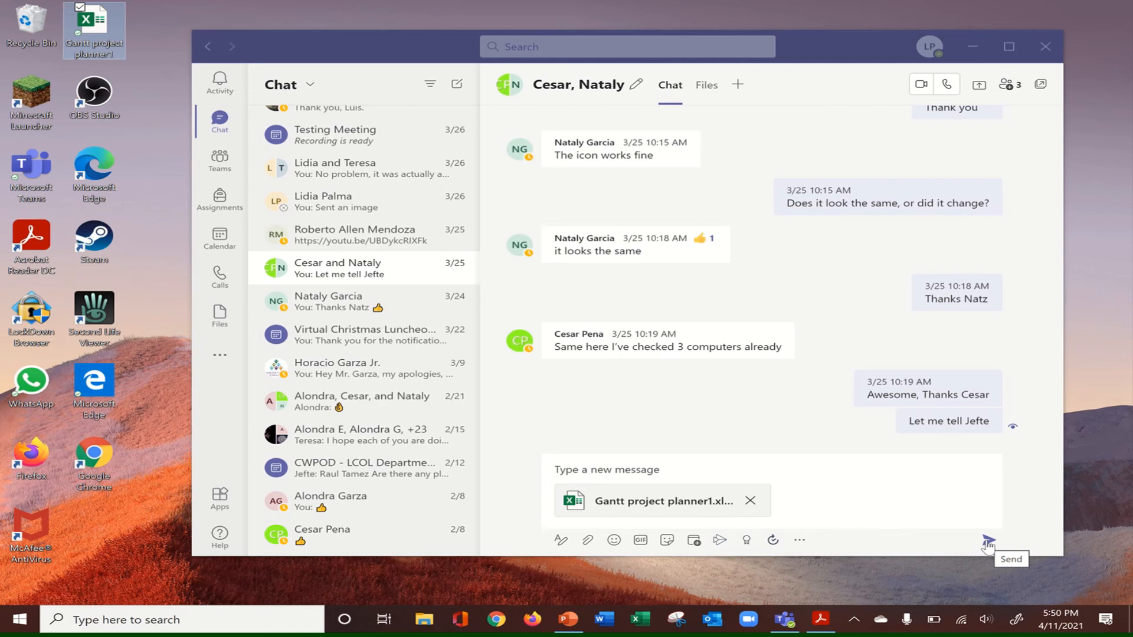
{"action": "mouse_move", "coordinate": [1102, 167]}
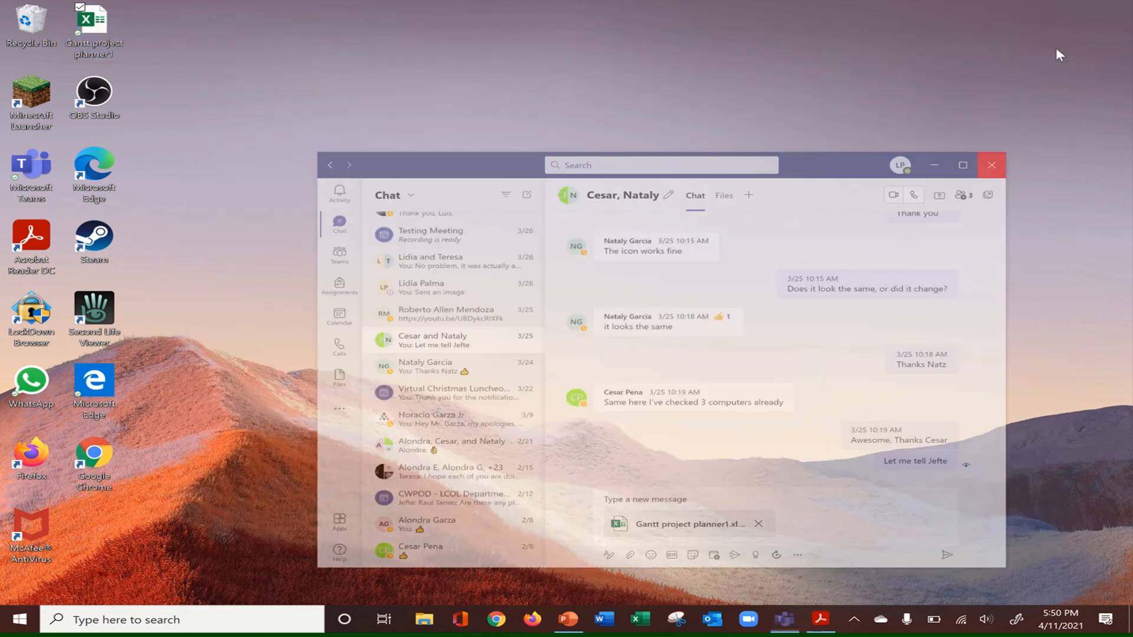
Close the Teams window without sending the message
{"action": "left_click", "coordinate": [991, 165]}
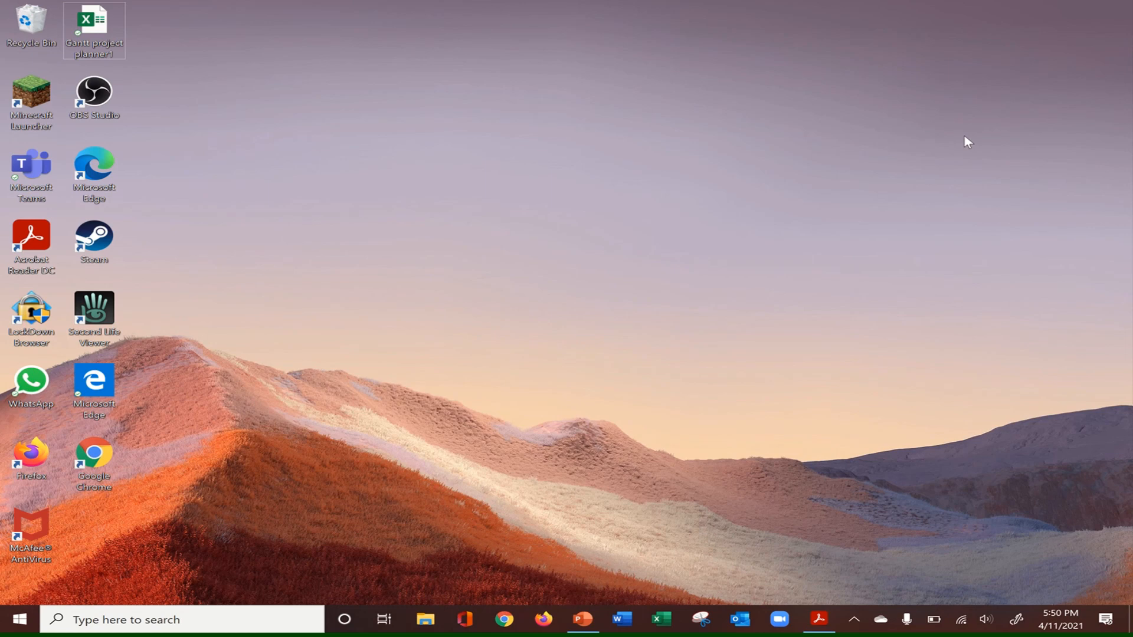